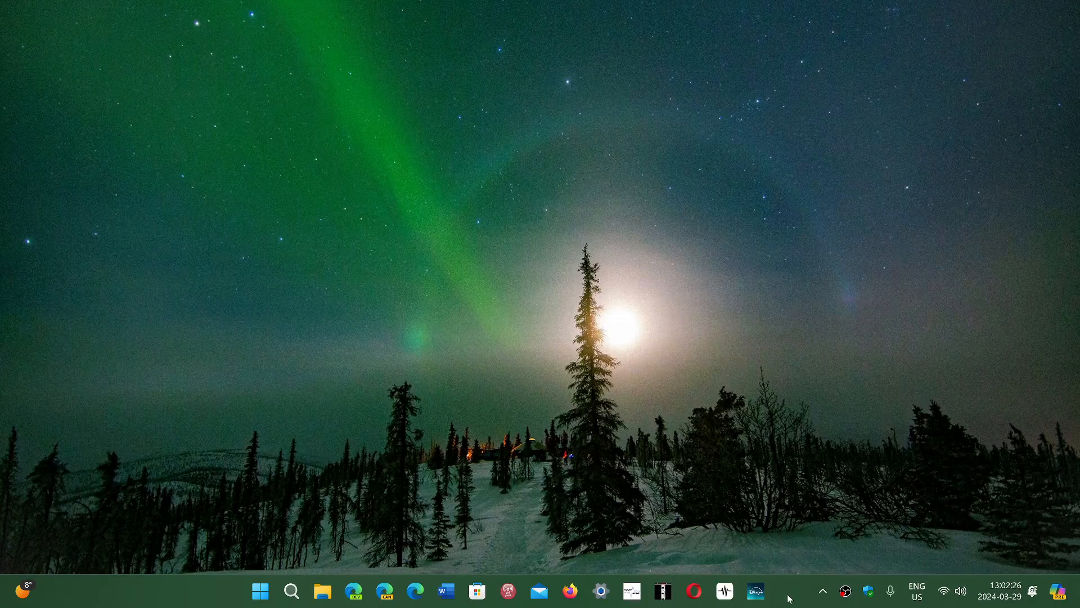
{"action": "mouse_move", "coordinate": [811, 443]}
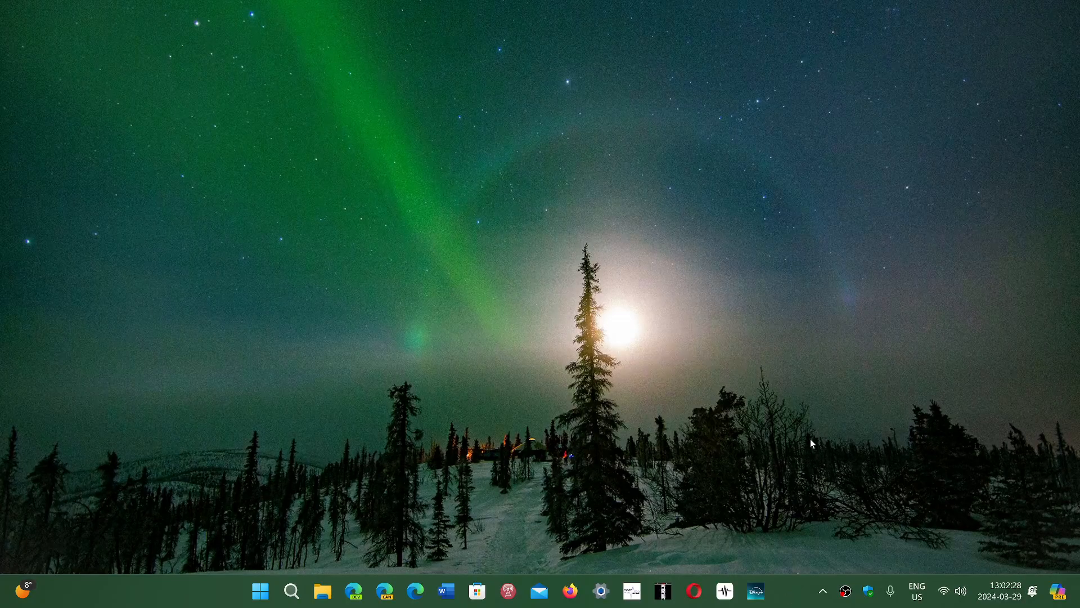
{"action": "mouse_move", "coordinate": [845, 448]}
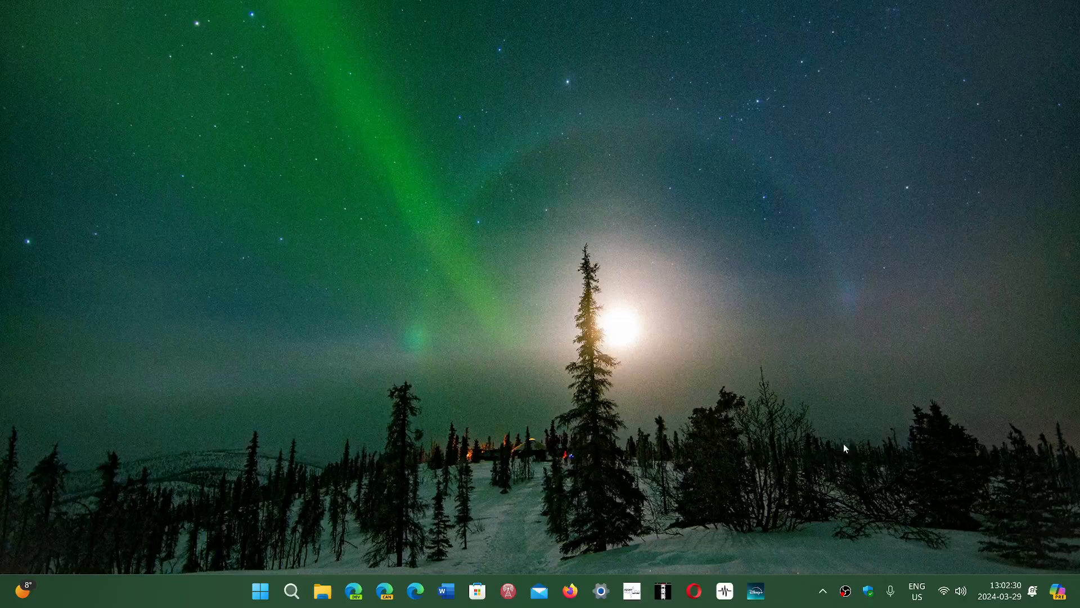
{"action": "mouse_move", "coordinate": [710, 505]}
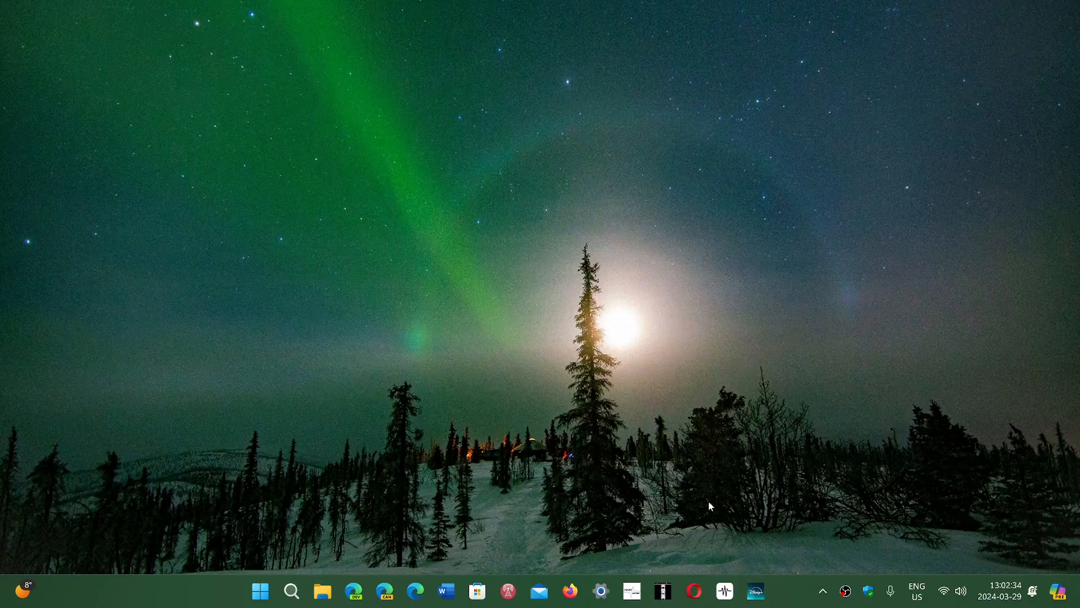
{"action": "mouse_move", "coordinate": [799, 525]}
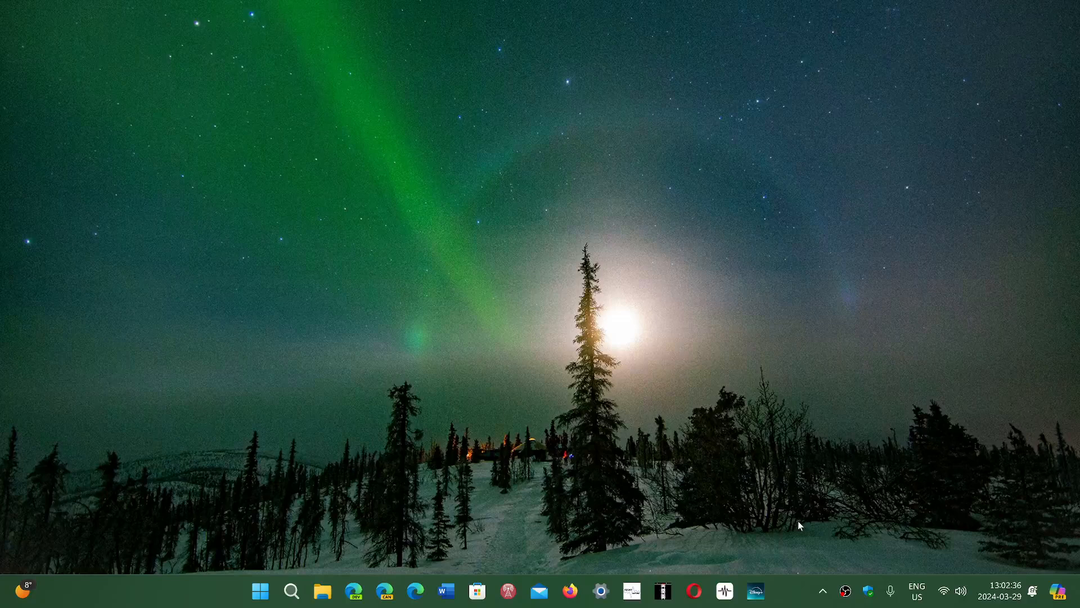
{"action": "mouse_move", "coordinate": [884, 539]}
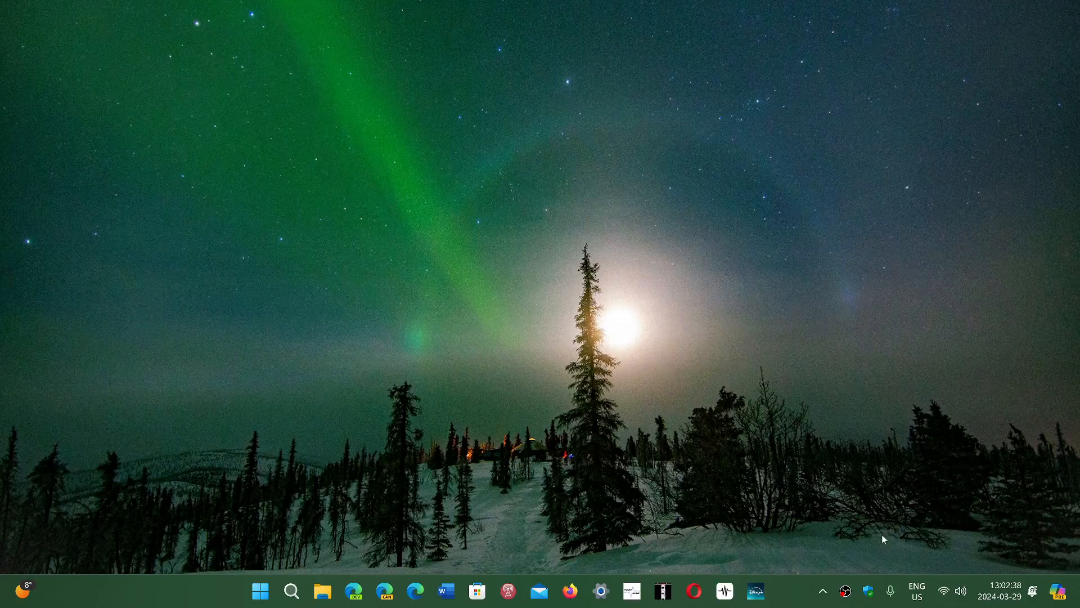
{"action": "mouse_move", "coordinate": [441, 364]}
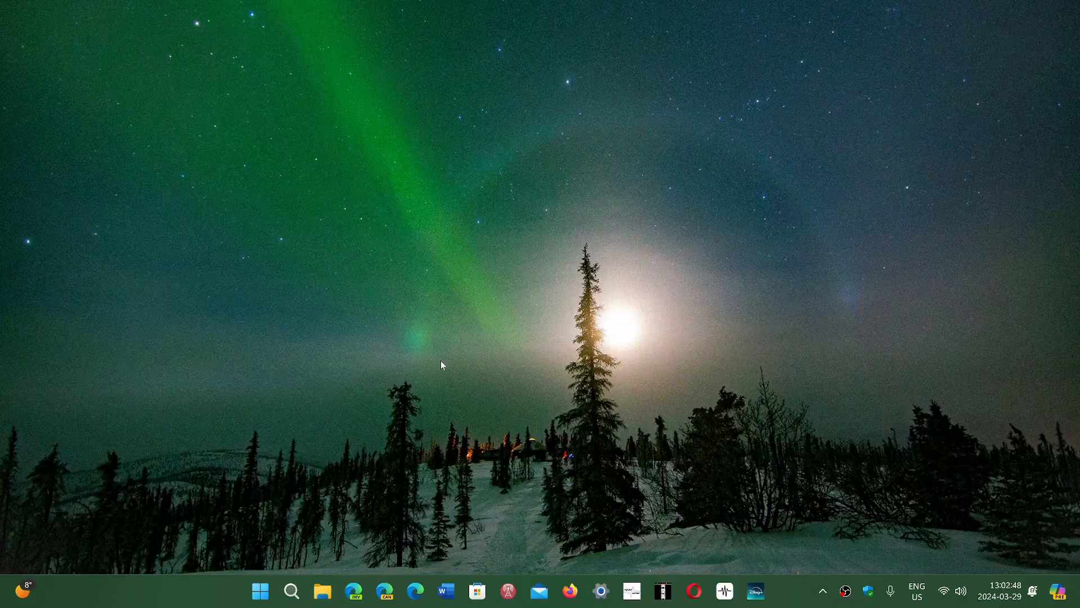
{"action": "mouse_move", "coordinate": [572, 441]}
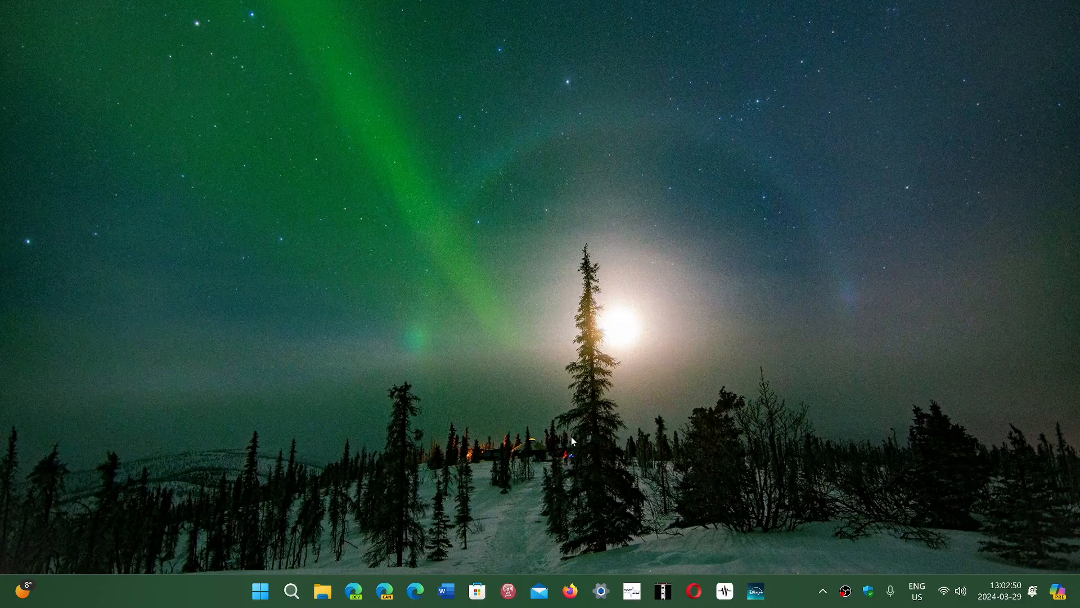
{"action": "mouse_move", "coordinate": [570, 435]}
{"action": "type", "text": "w"}
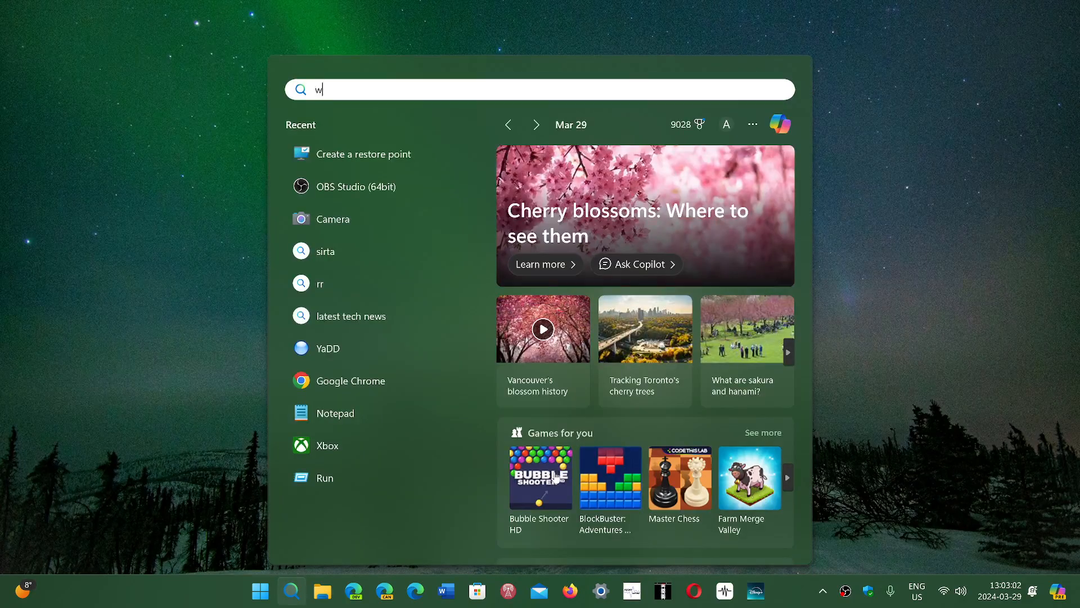
Run winver from Search to show About Windows with version 24H2, build 26090.1
{"action": "type", "text": "inver"}
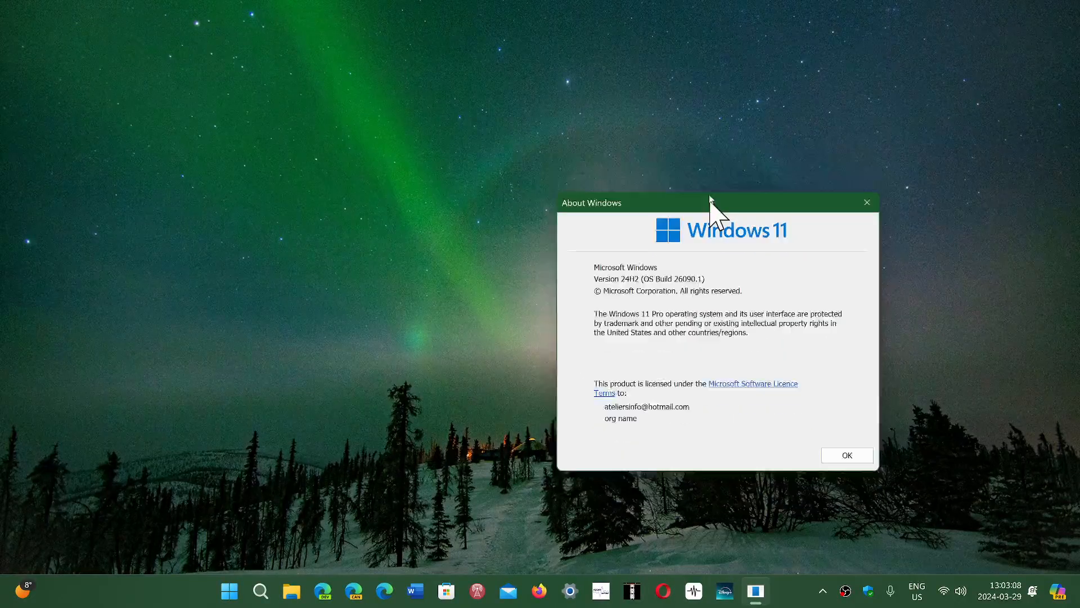
Close the About Windows dialog, leaving the watermark-free desktop visible
{"action": "left_click_drag", "start_coordinate": [714, 203], "coordinate": [702, 162]}
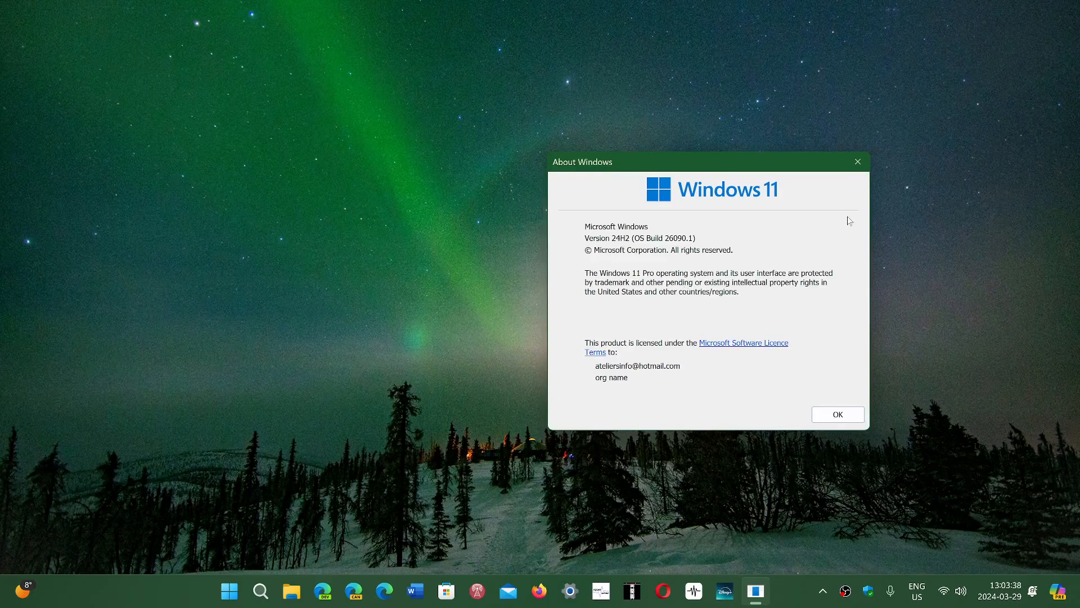
{"action": "mouse_move", "coordinate": [759, 410]}
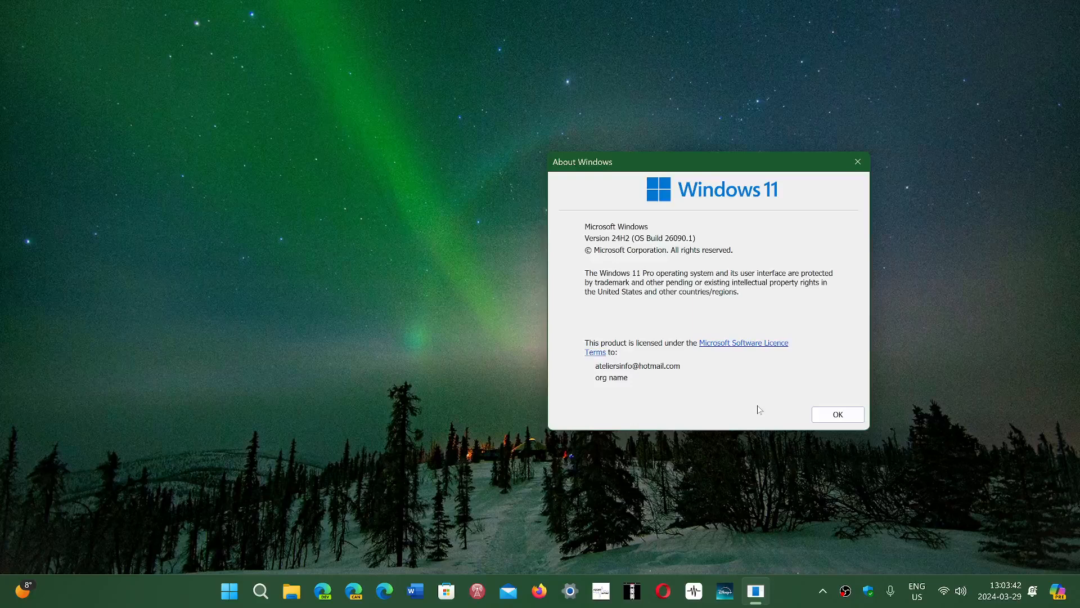
{"action": "mouse_move", "coordinate": [857, 161]}
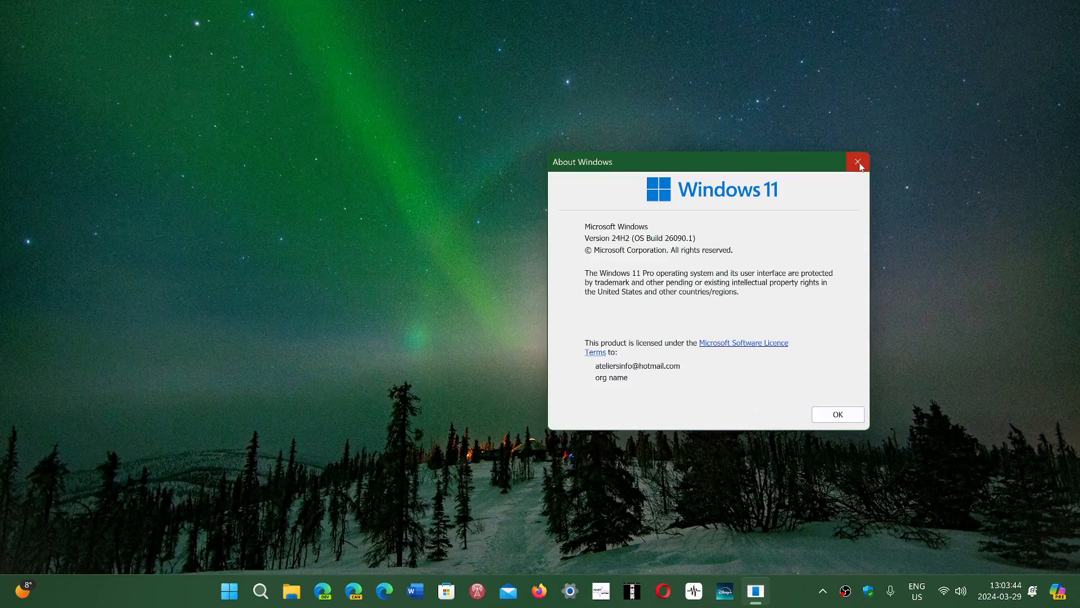
{"action": "left_click", "coordinate": [857, 162]}
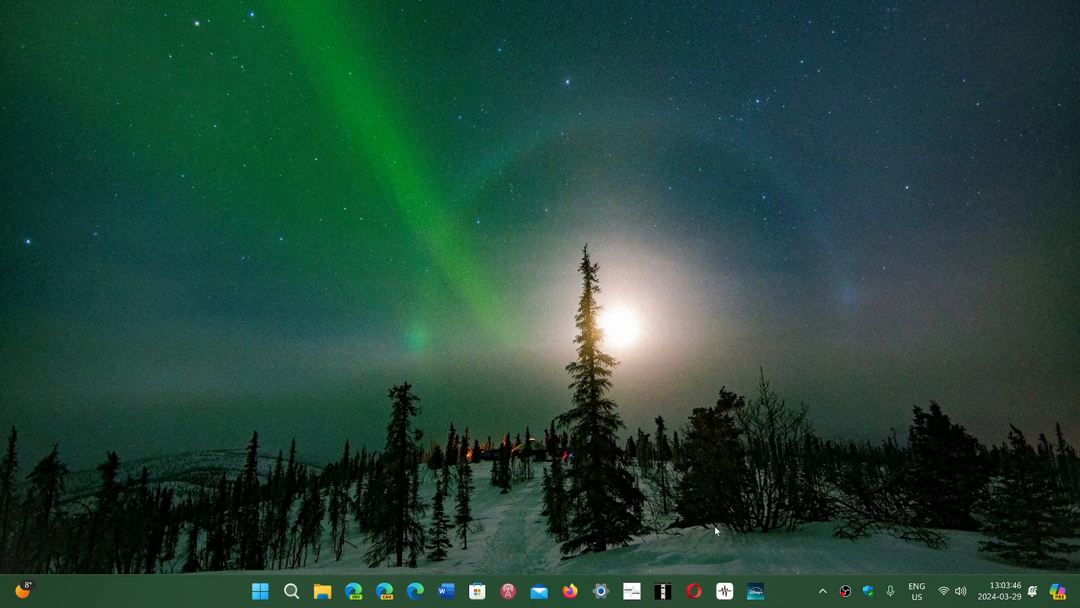
{"action": "mouse_move", "coordinate": [1023, 551]}
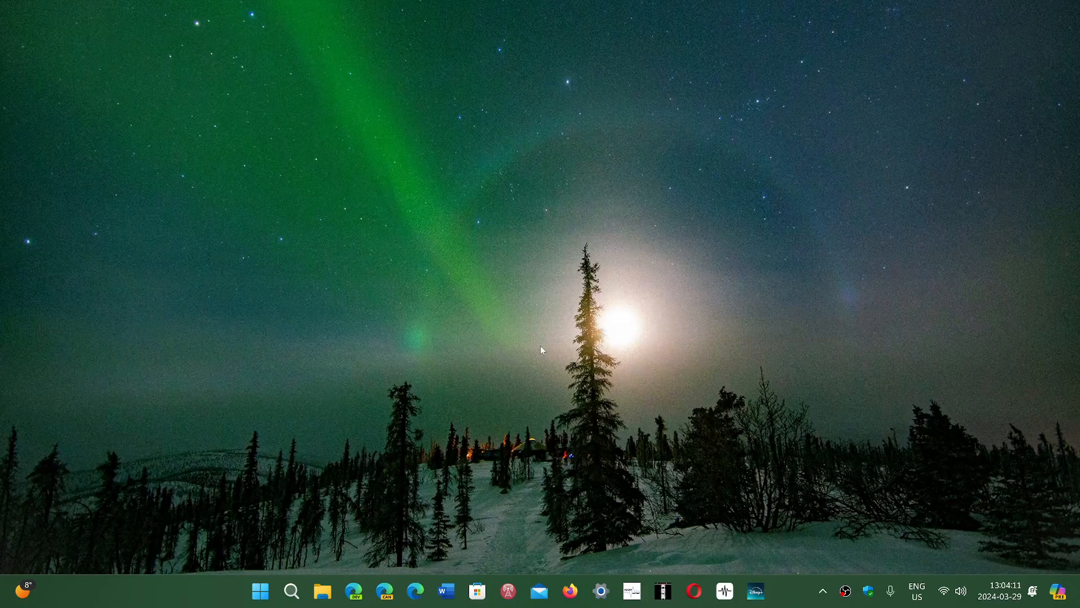
{"action": "mouse_move", "coordinate": [692, 441]}
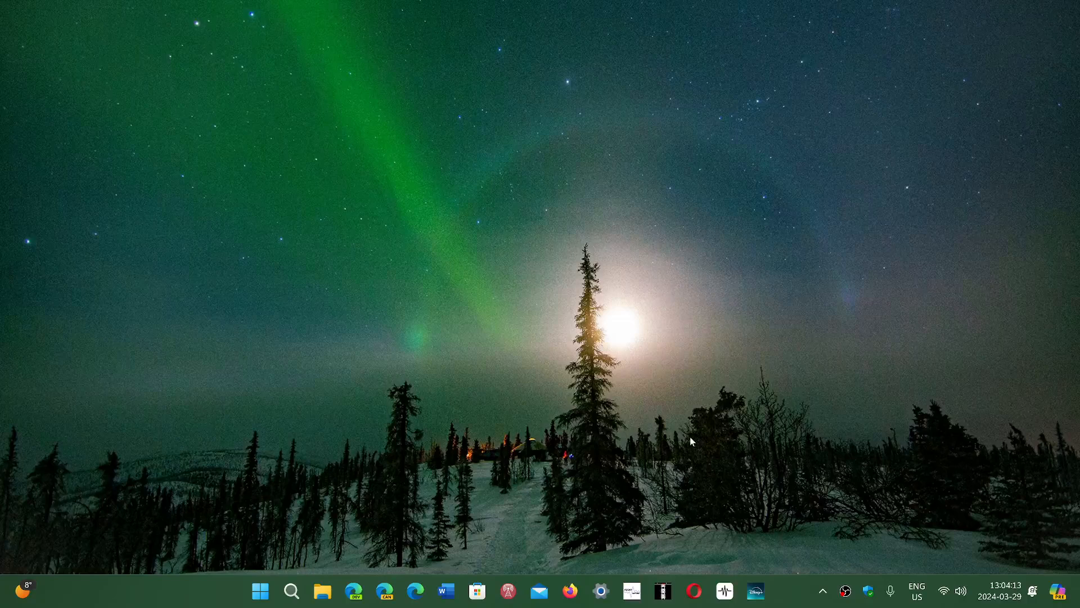
{"action": "mouse_move", "coordinate": [427, 448]}
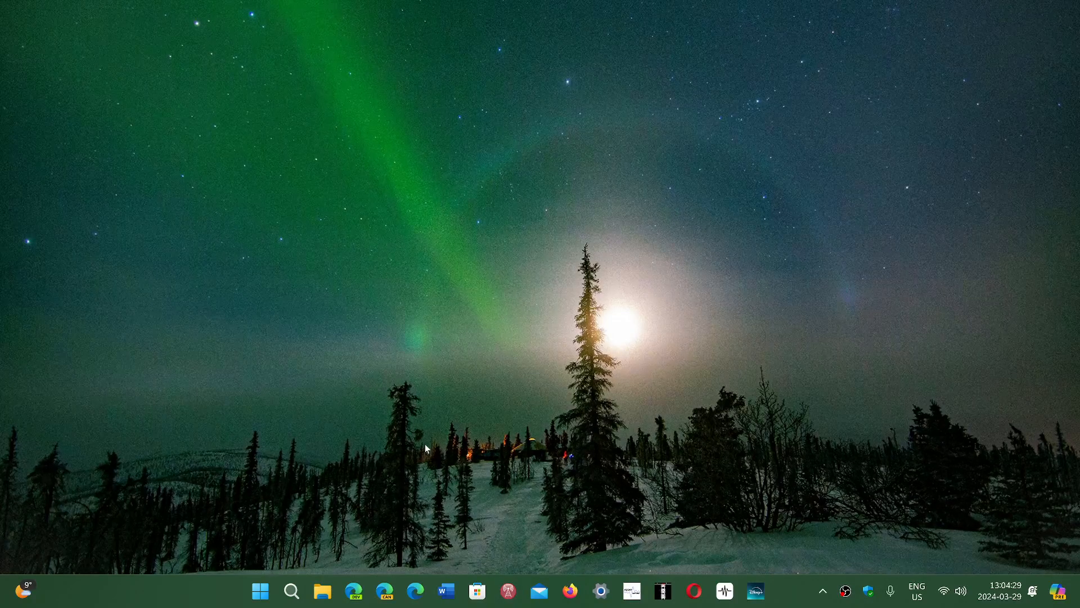
{"action": "mouse_move", "coordinate": [661, 456]}
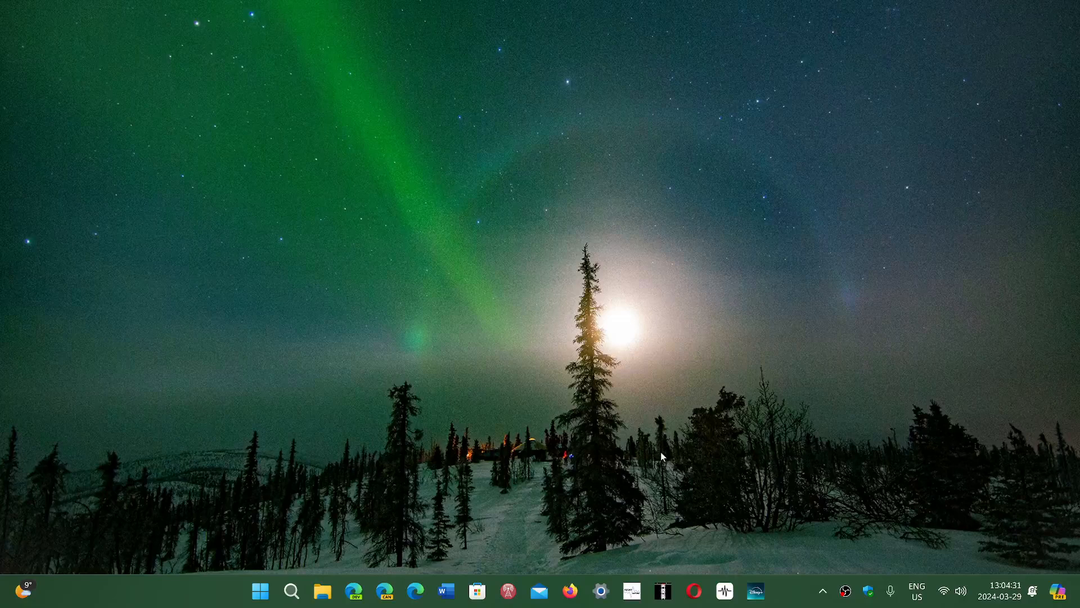
{"action": "mouse_move", "coordinate": [782, 593]}
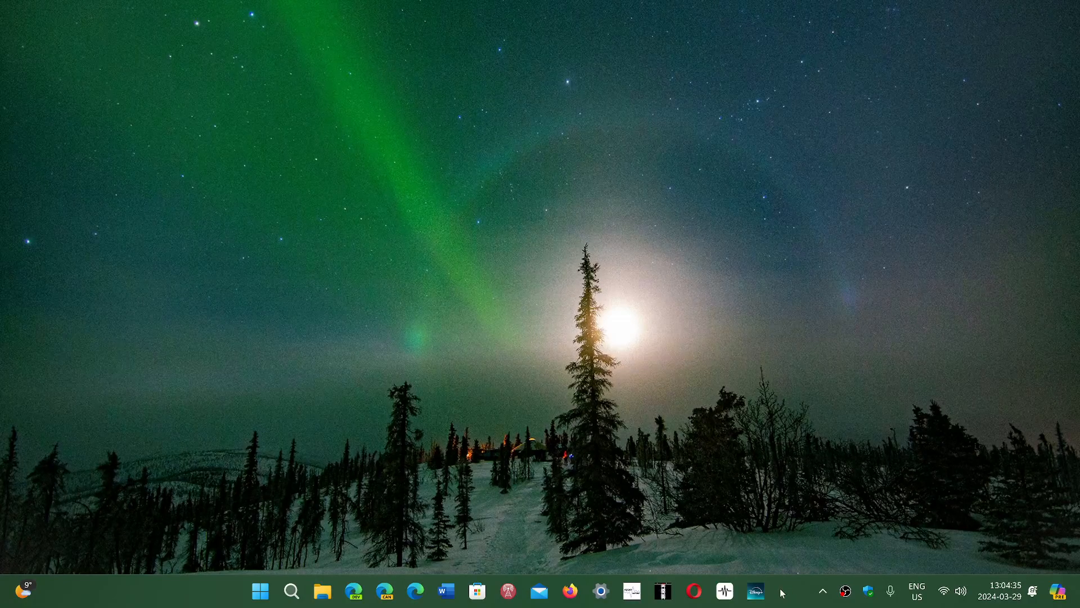
{"action": "mouse_move", "coordinate": [655, 267]}
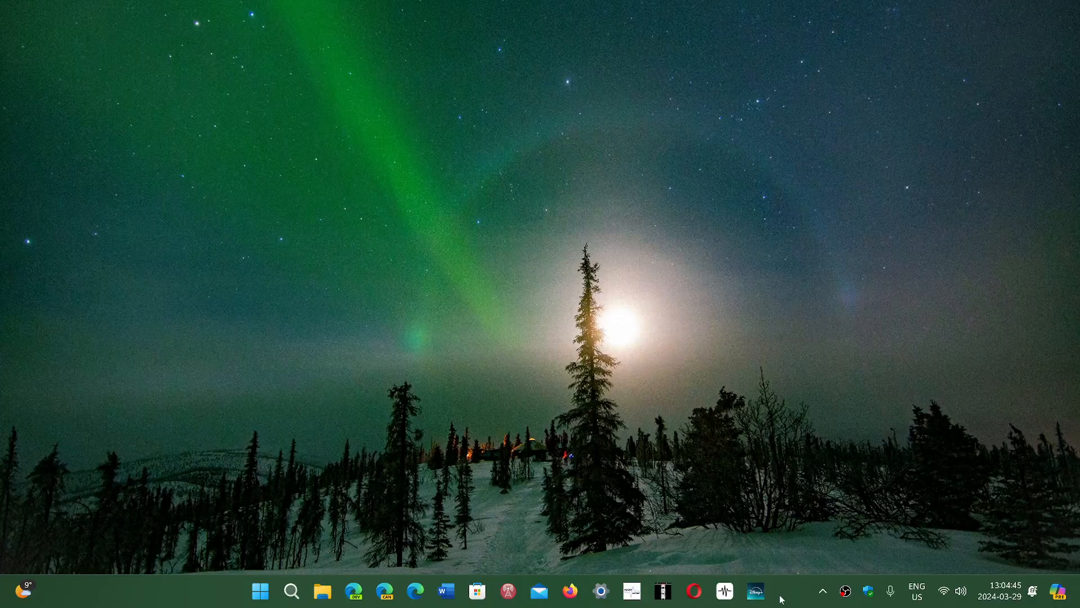
{"action": "mouse_move", "coordinate": [403, 474]}
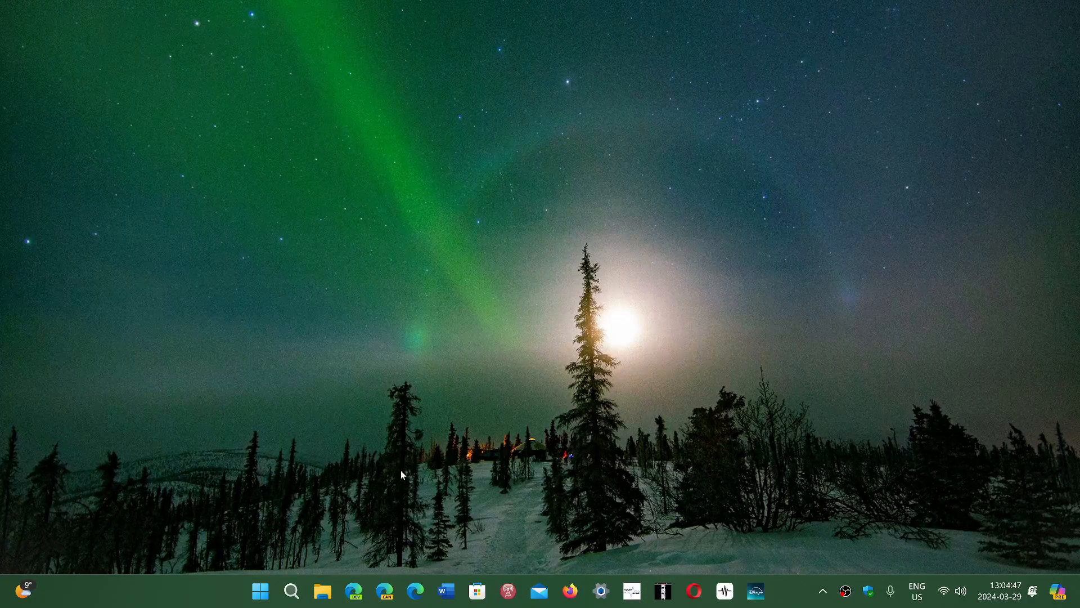